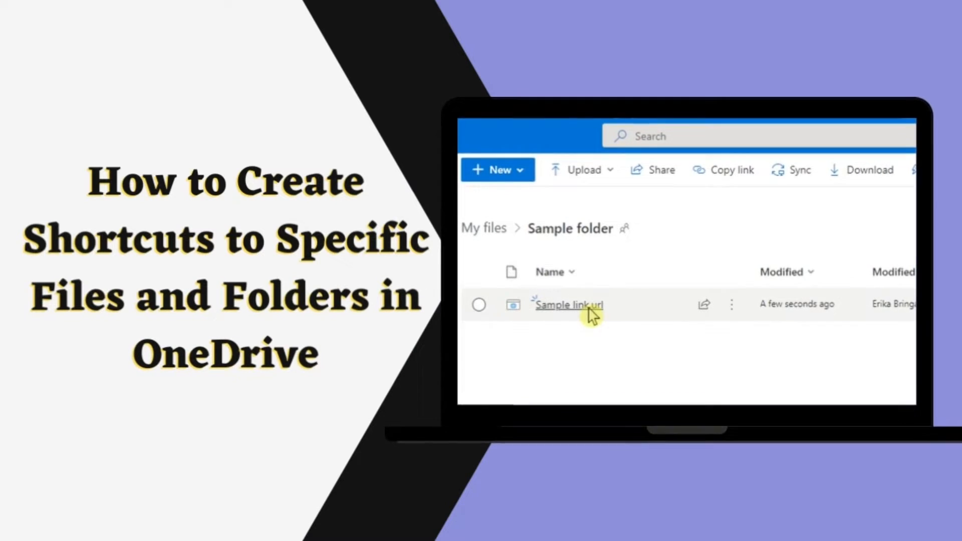
Step: View the onedrivestock.jpg OneDrive logo image in the Photos app
click(566, 305)
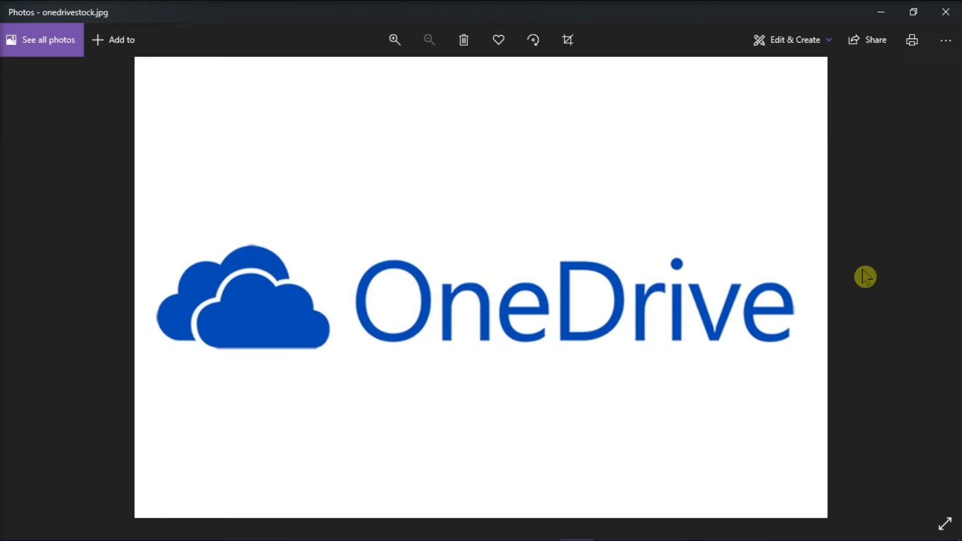
Step: Close the logo picture, returning to the OneDrive My files page in the browser
click(607, 526)
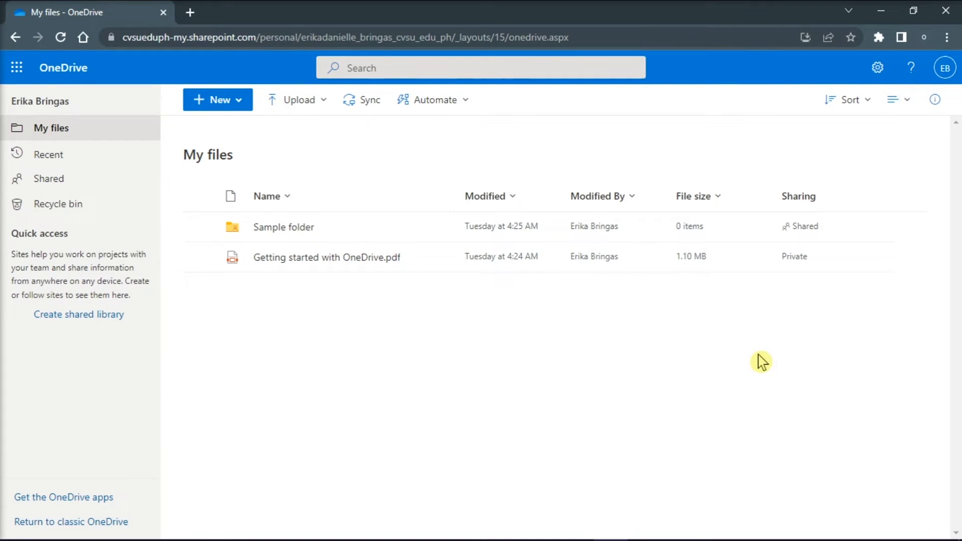
mouse_move(762, 357)
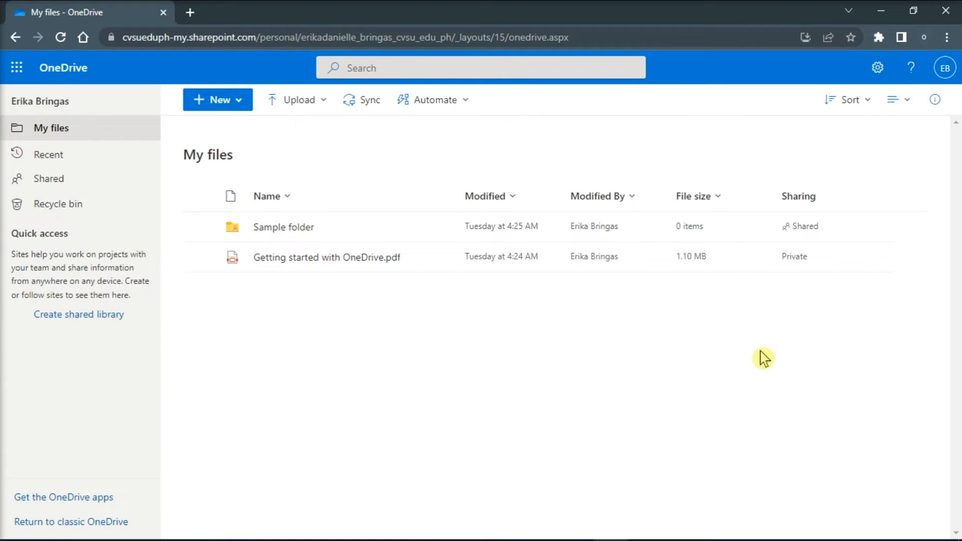
mouse_move(764, 353)
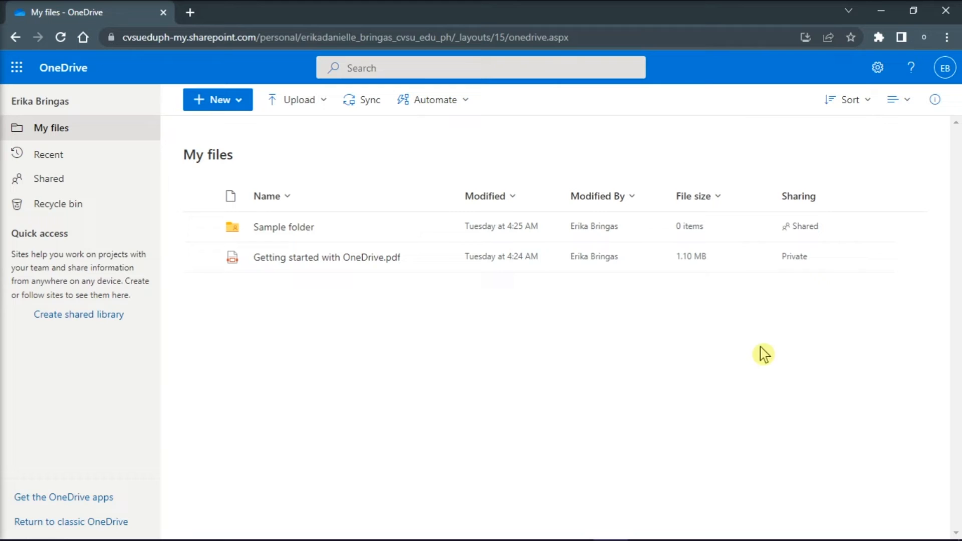
Step: Copy a shareable edit link for Getting started with OneDrive.pdf and return to My files
click(326, 256)
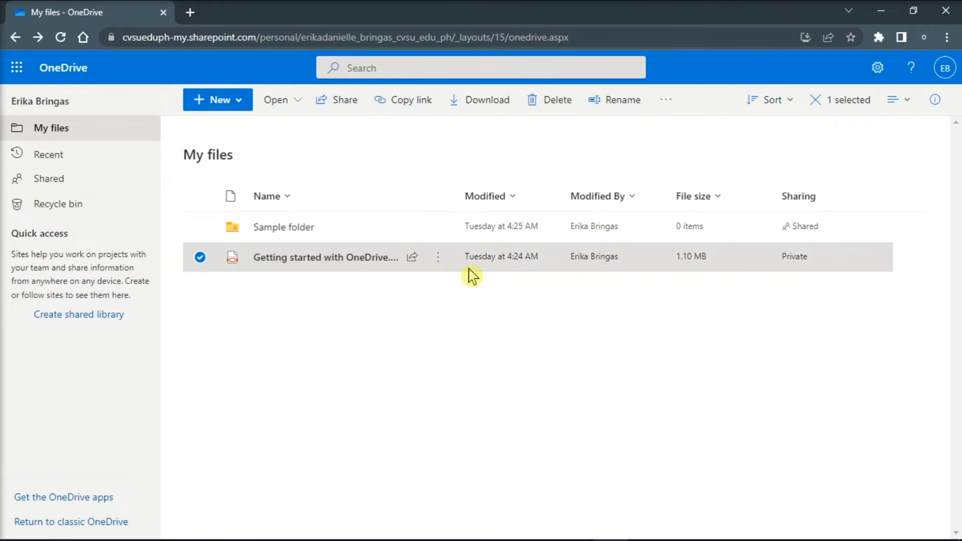
mouse_move(408, 105)
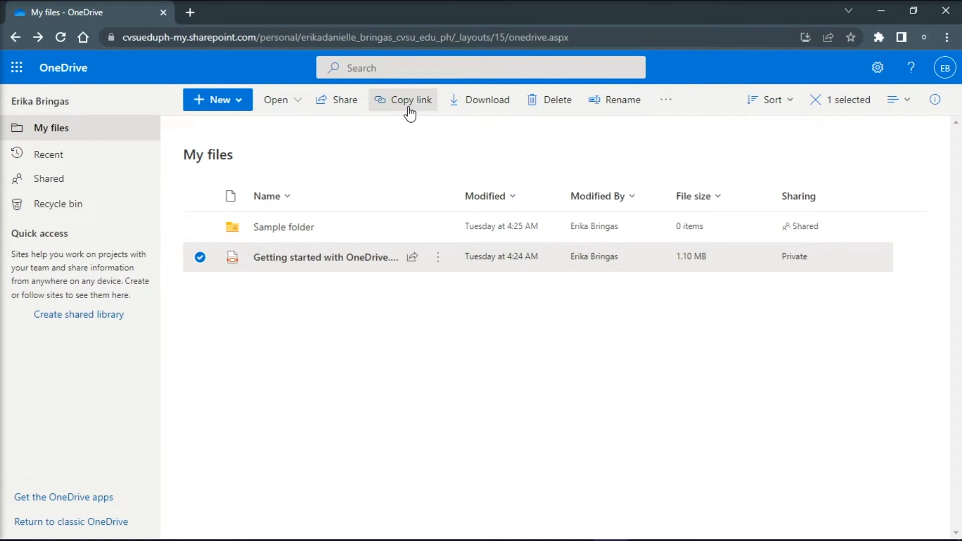
click(411, 99)
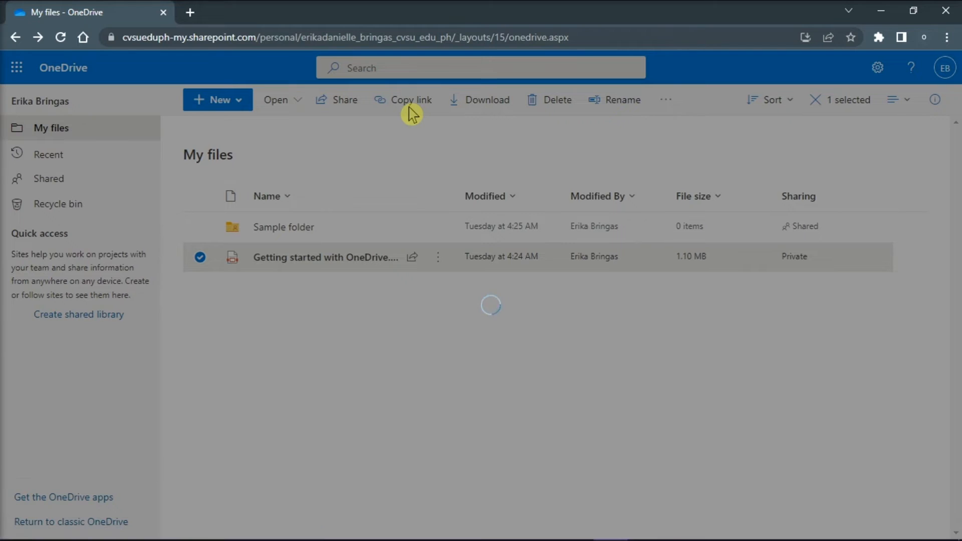
click(411, 100)
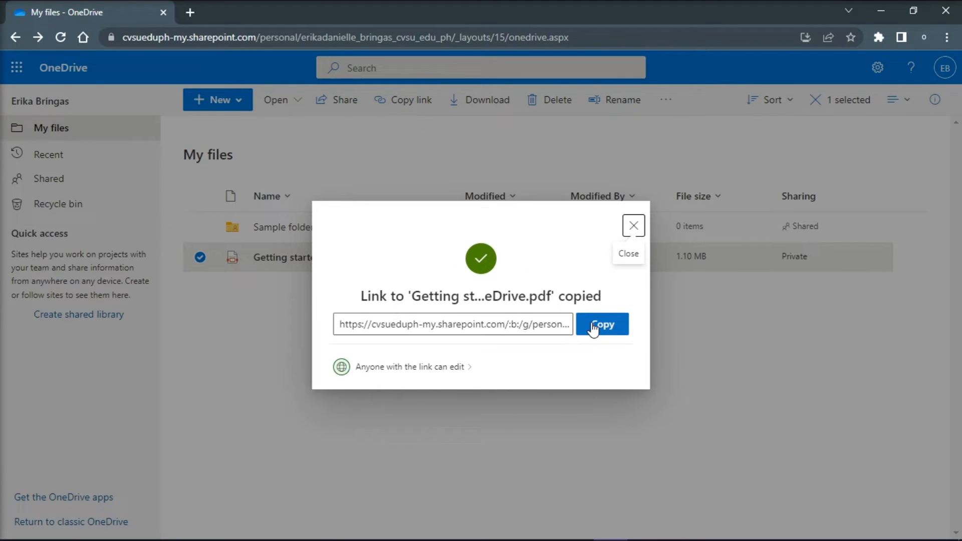
click(602, 325)
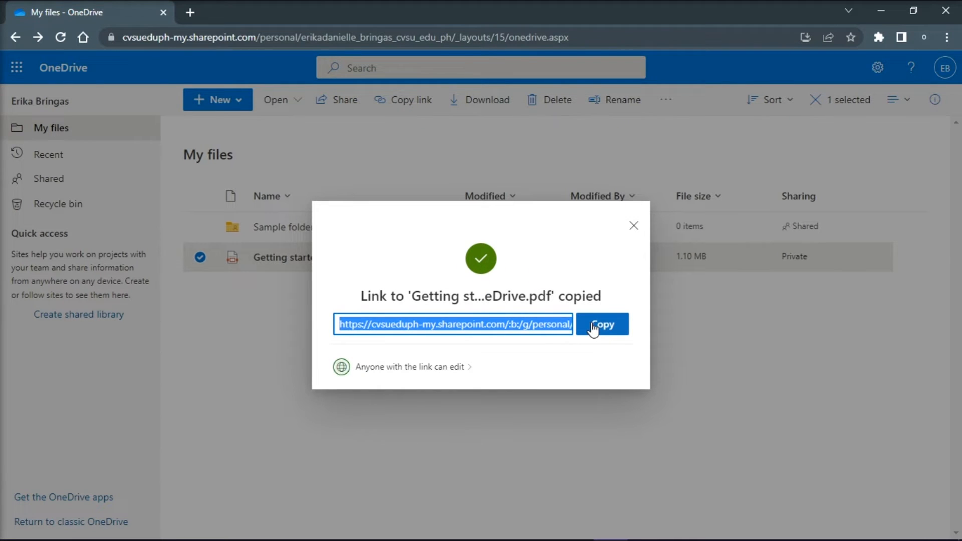
click(634, 226)
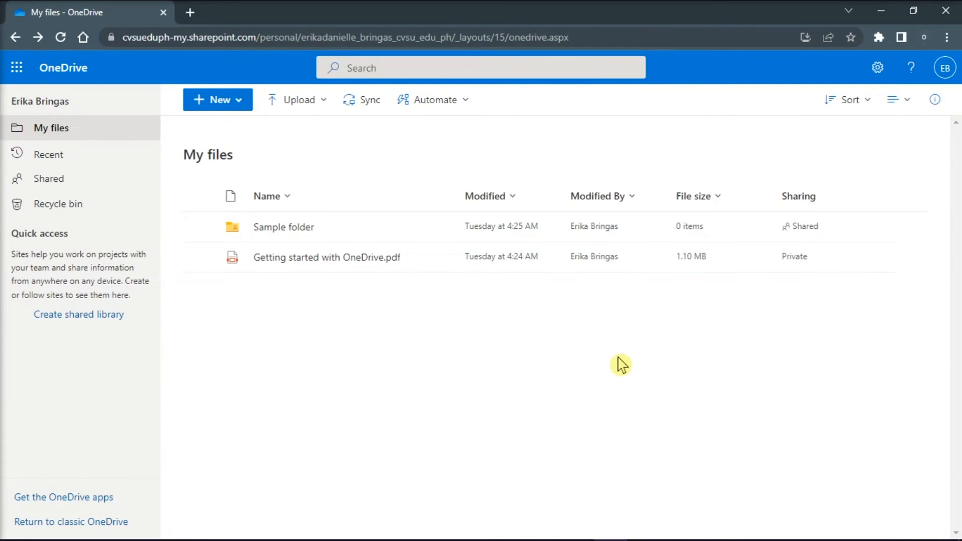
mouse_move(531, 233)
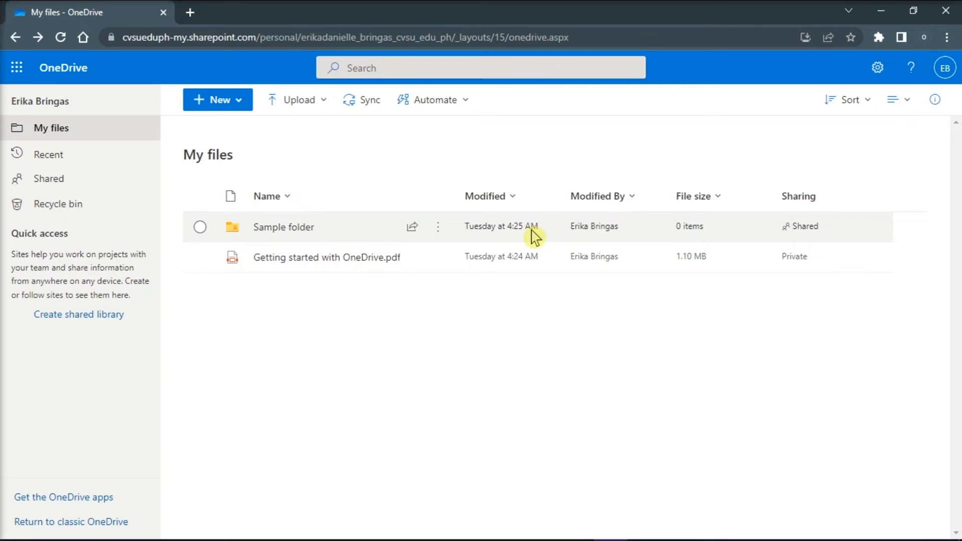
Step: Enter Sample folder and start a New > Link item inside it
double_click(282, 226)
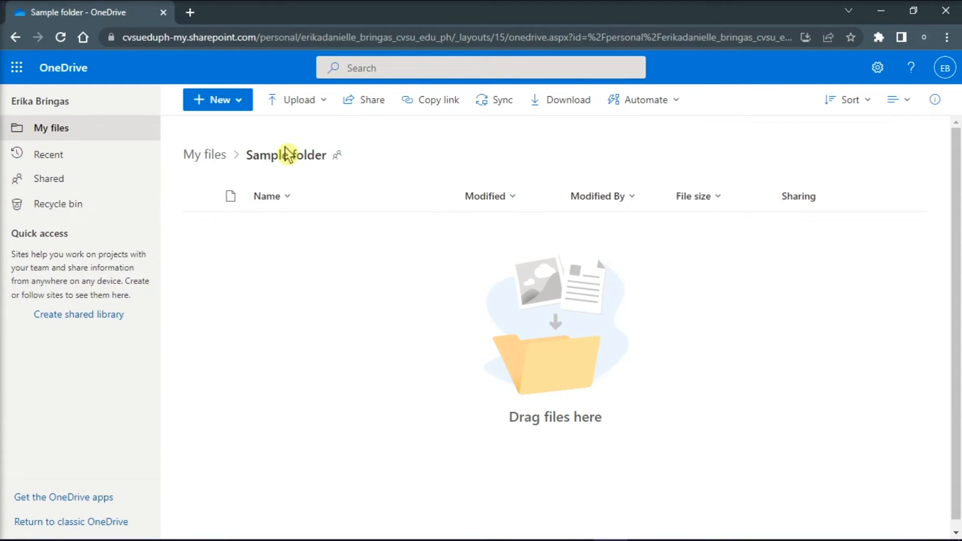
click(218, 100)
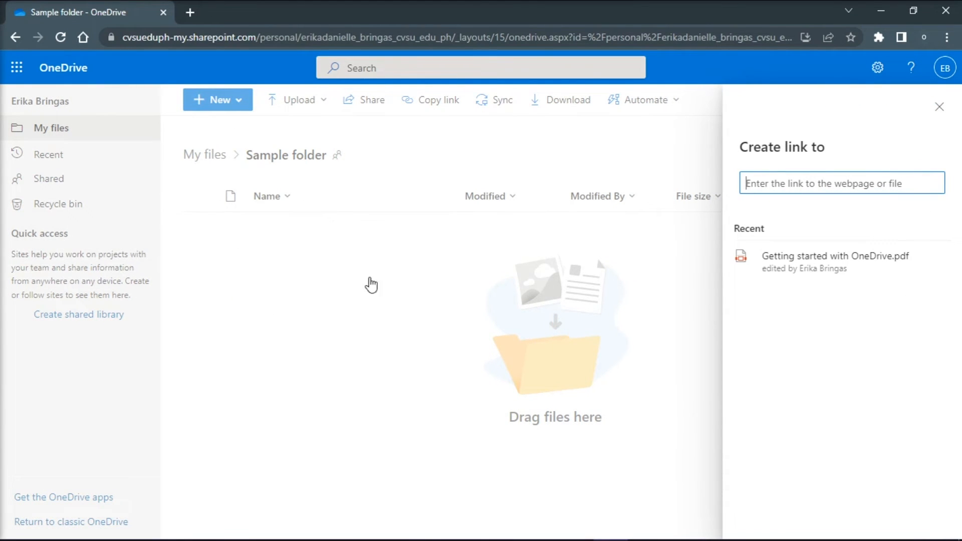
Step: Paste the PDF link and name the shortcut 'Sample link' to create Sample link.url
right_click(842, 183)
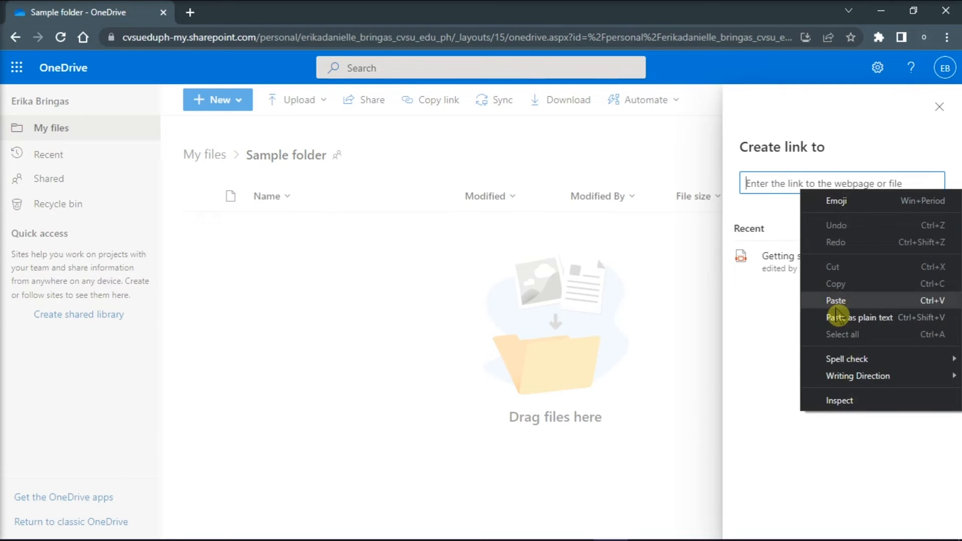
click(836, 301)
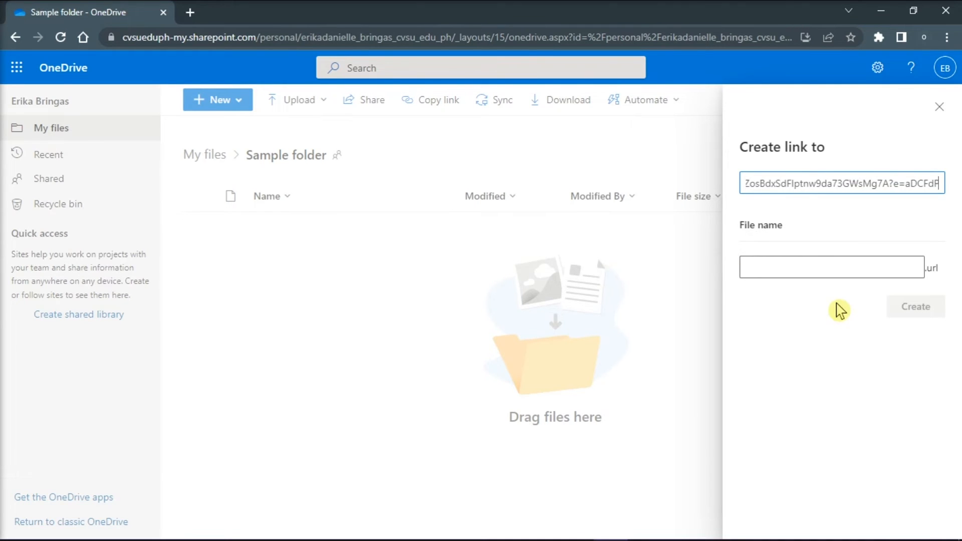
click(832, 267)
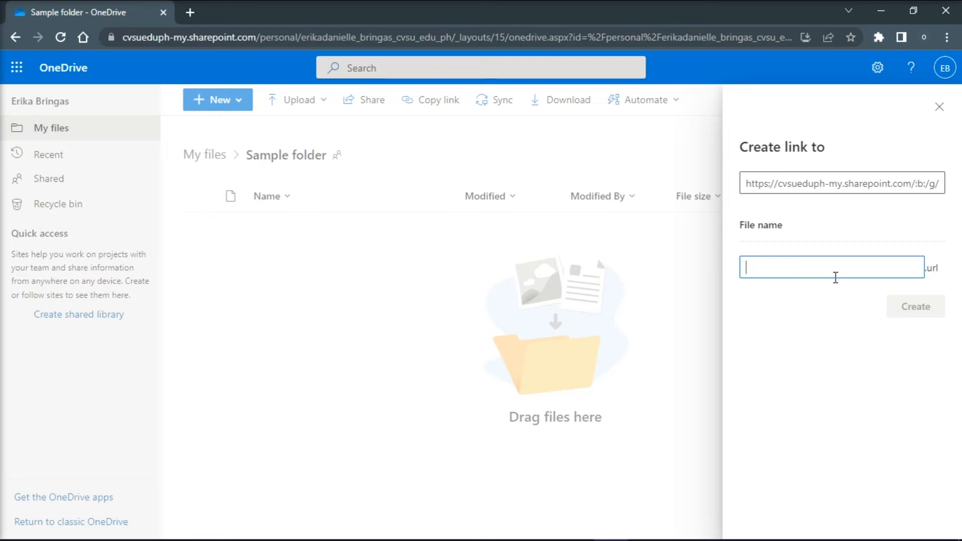
text(Sample)
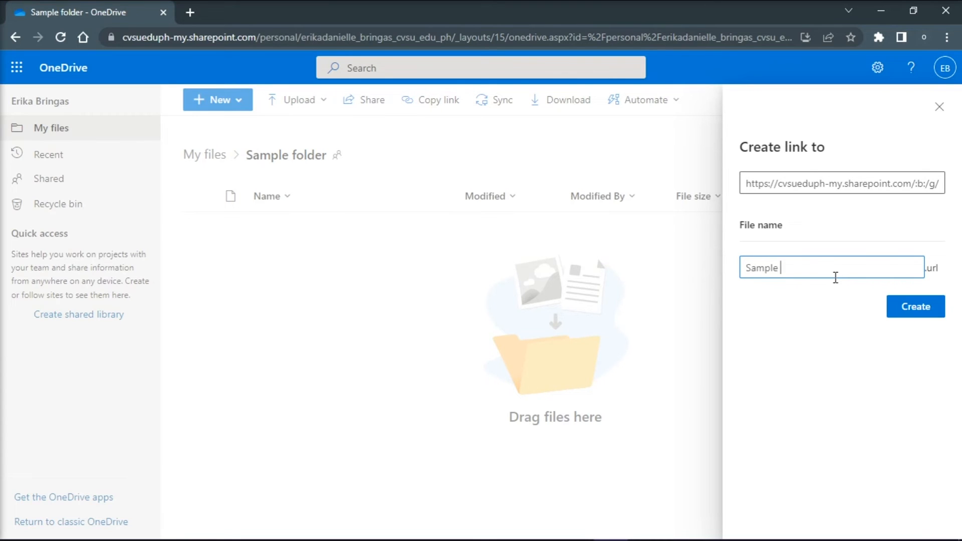
text(link)
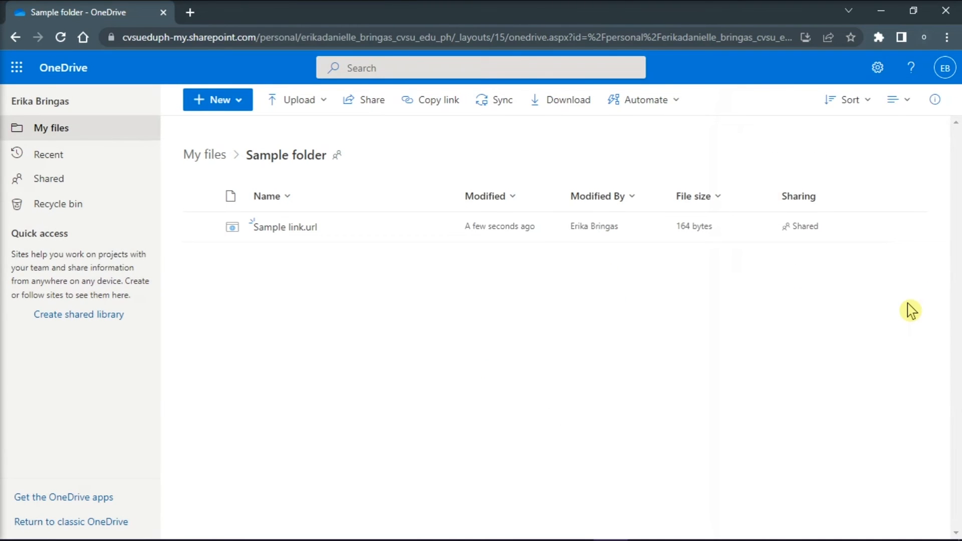
mouse_move(363, 215)
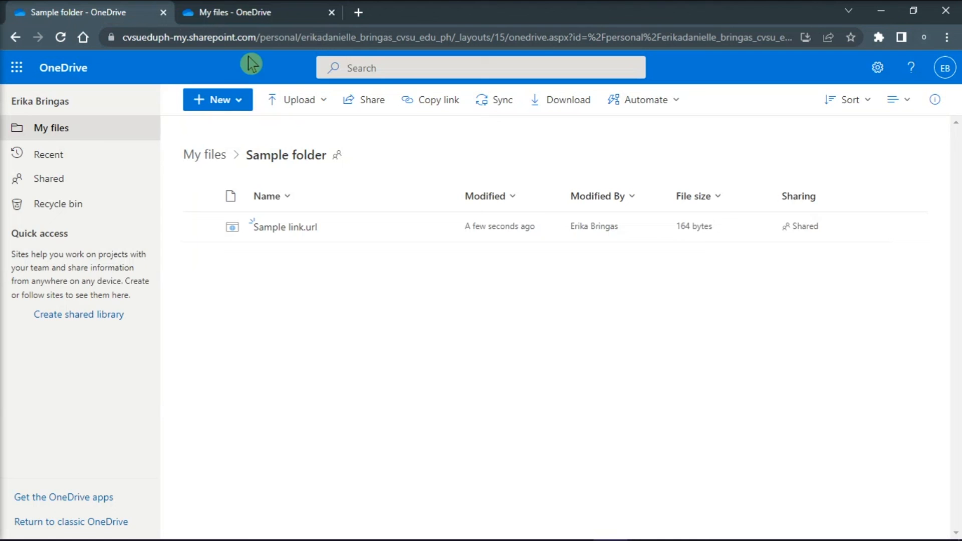
mouse_move(528, 352)
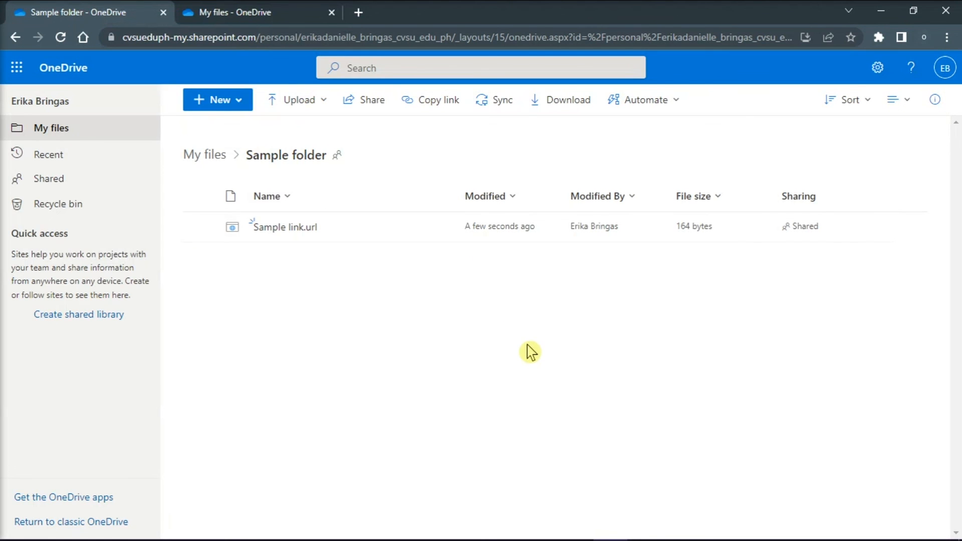